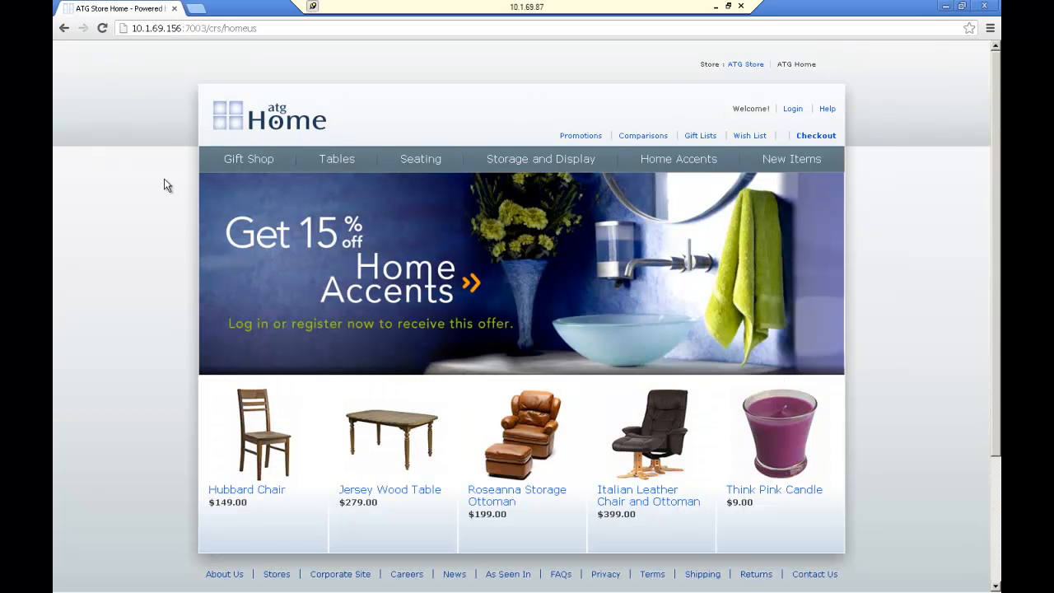
mouse_move(113, 223)
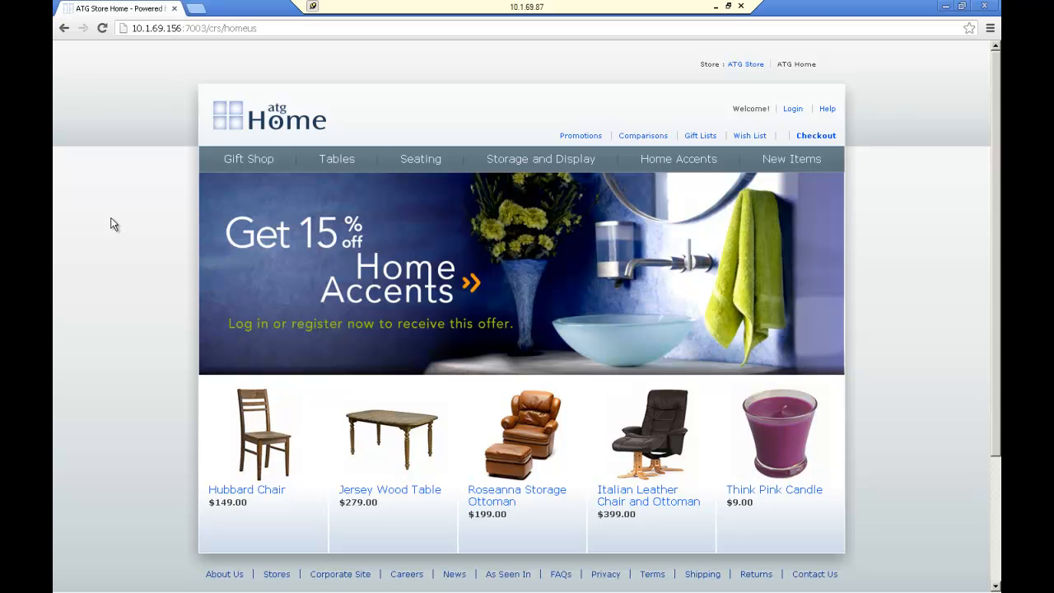
mouse_move(117, 10)
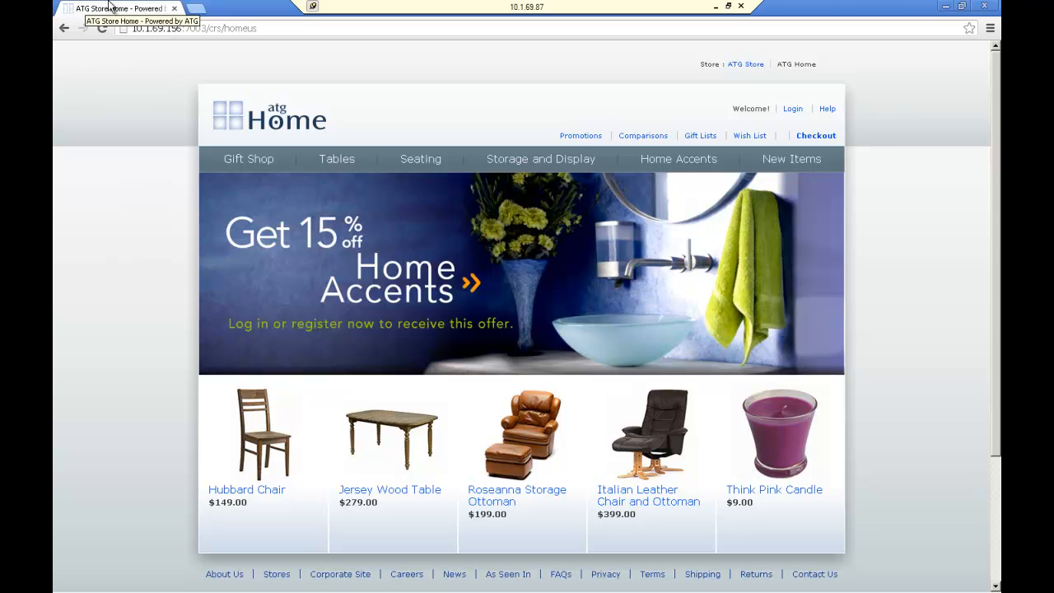
Open Chrome Developer Tools beneath the ATG Store home page from the main menu.
click(989, 28)
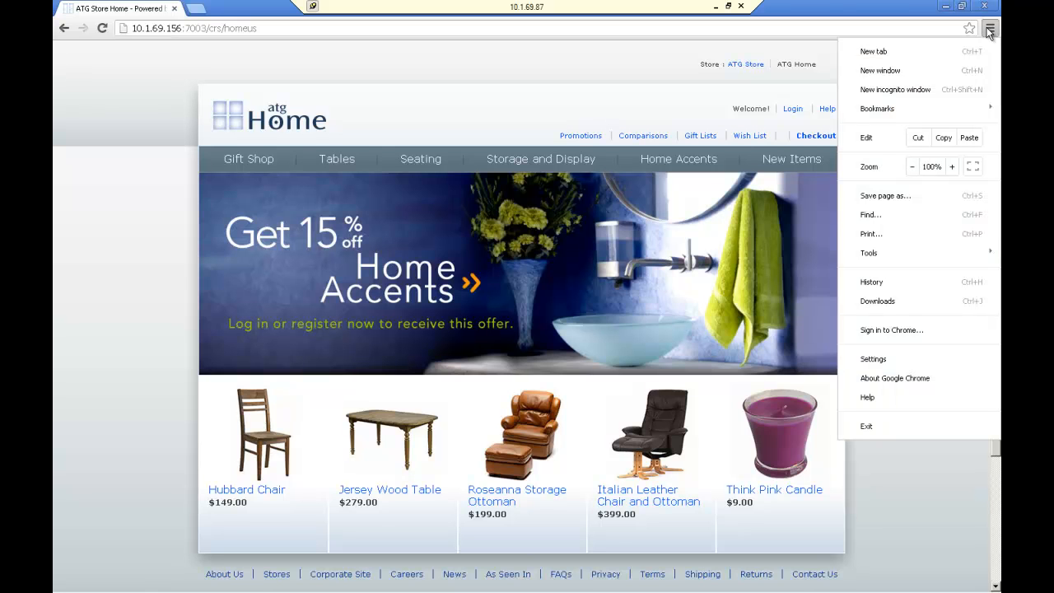
mouse_move(913, 231)
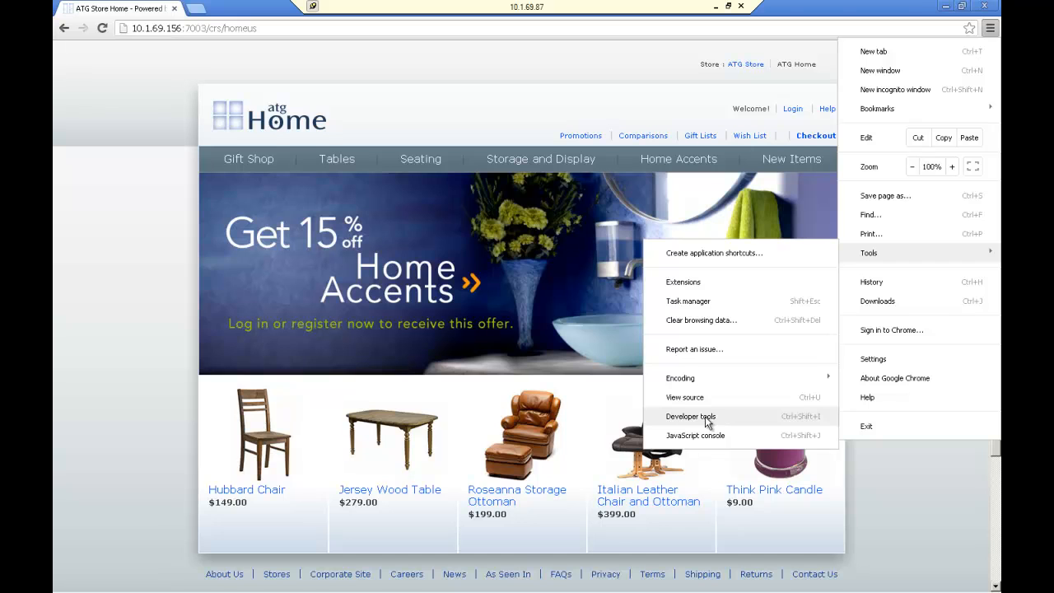
click(691, 415)
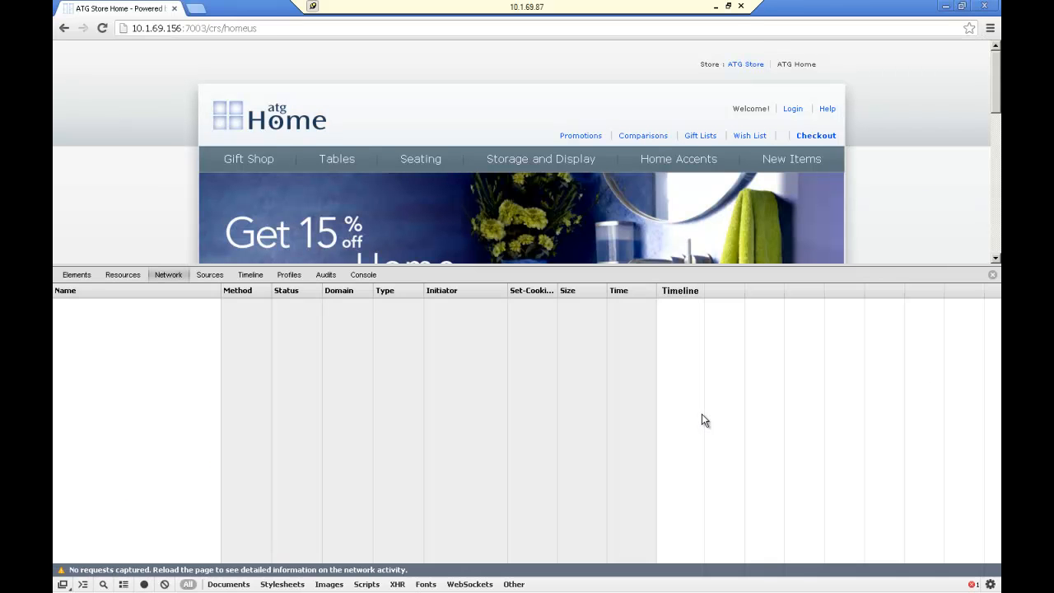
mouse_move(703, 411)
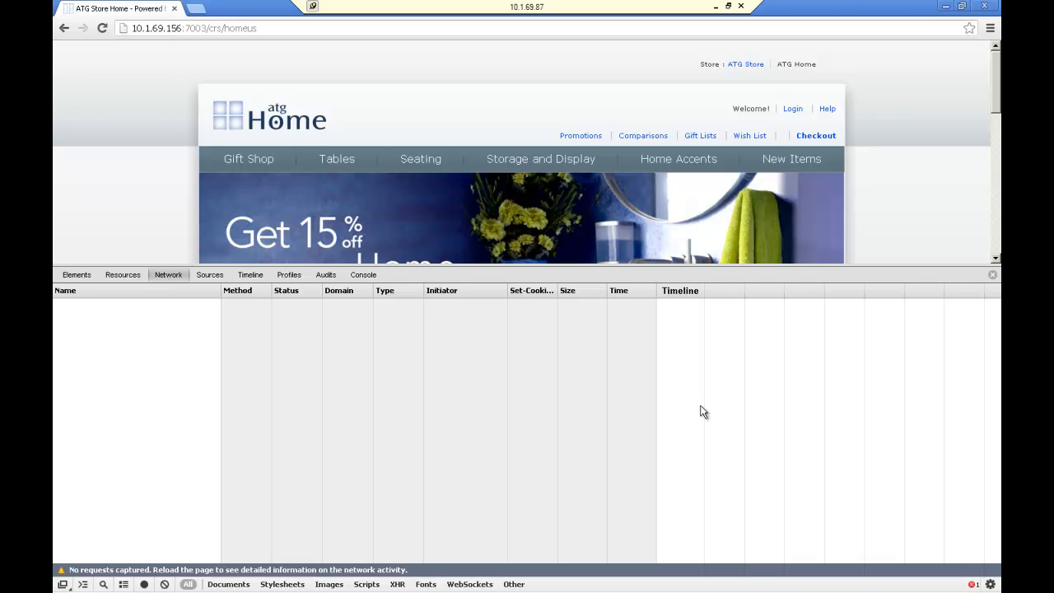
mouse_move(185, 483)
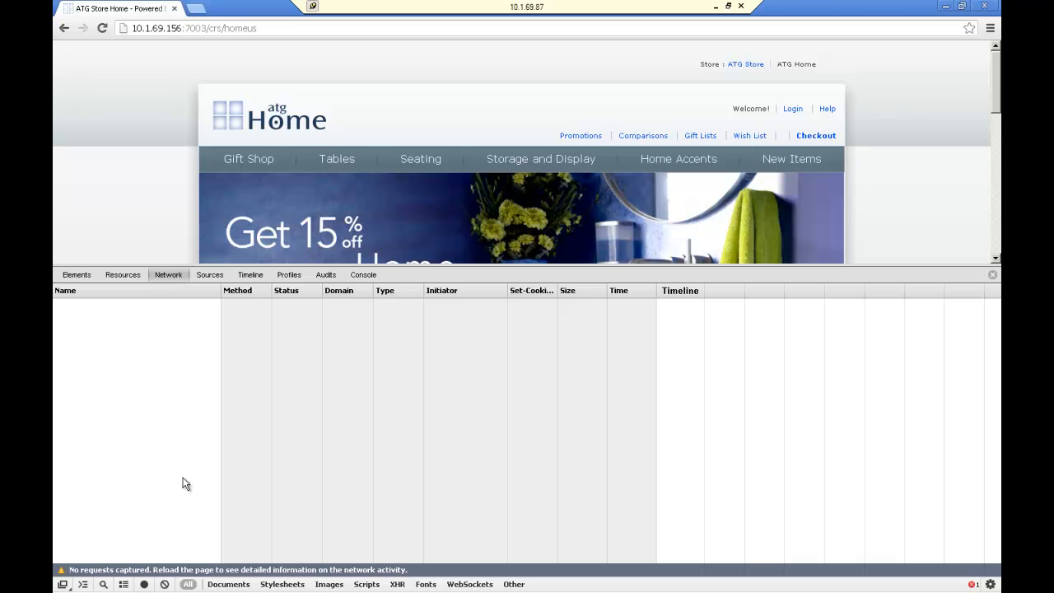
mouse_move(159, 265)
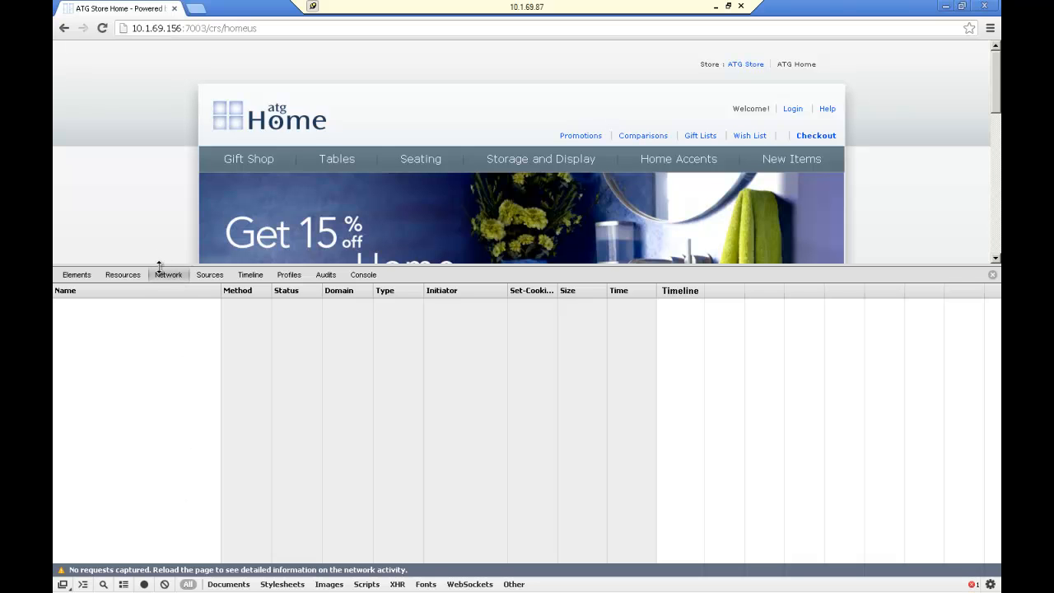
mouse_move(180, 225)
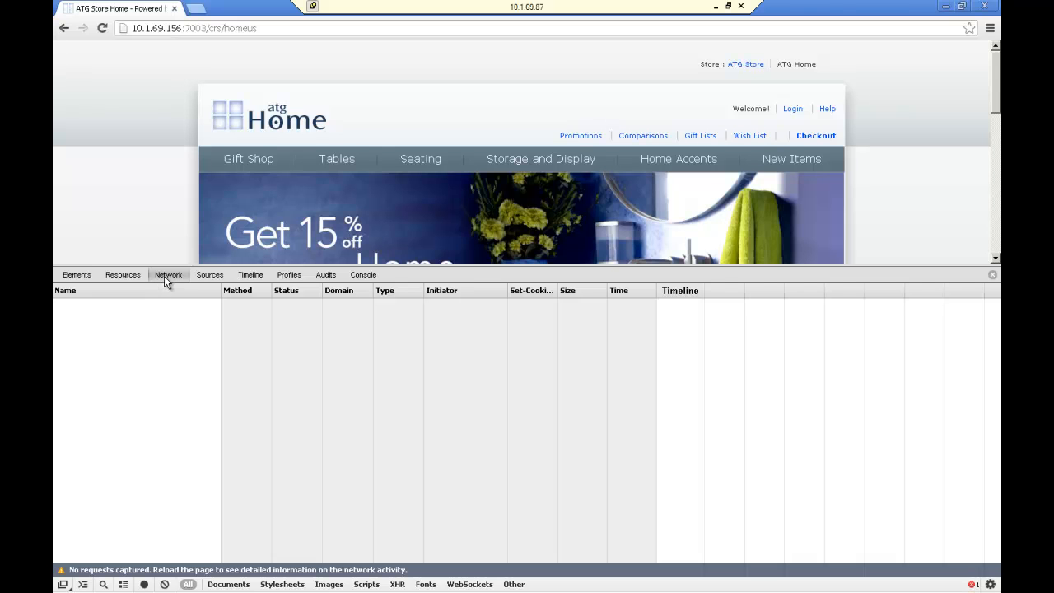
mouse_move(167, 275)
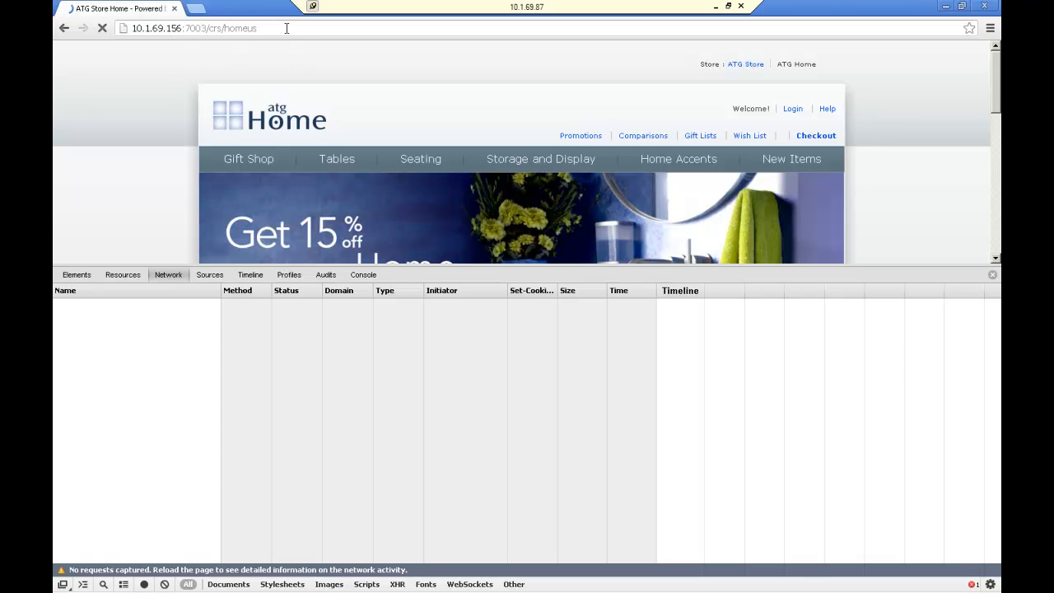
Reload the home page so the Network panel records homeus, base.css, grid.css and other requests.
click(101, 29)
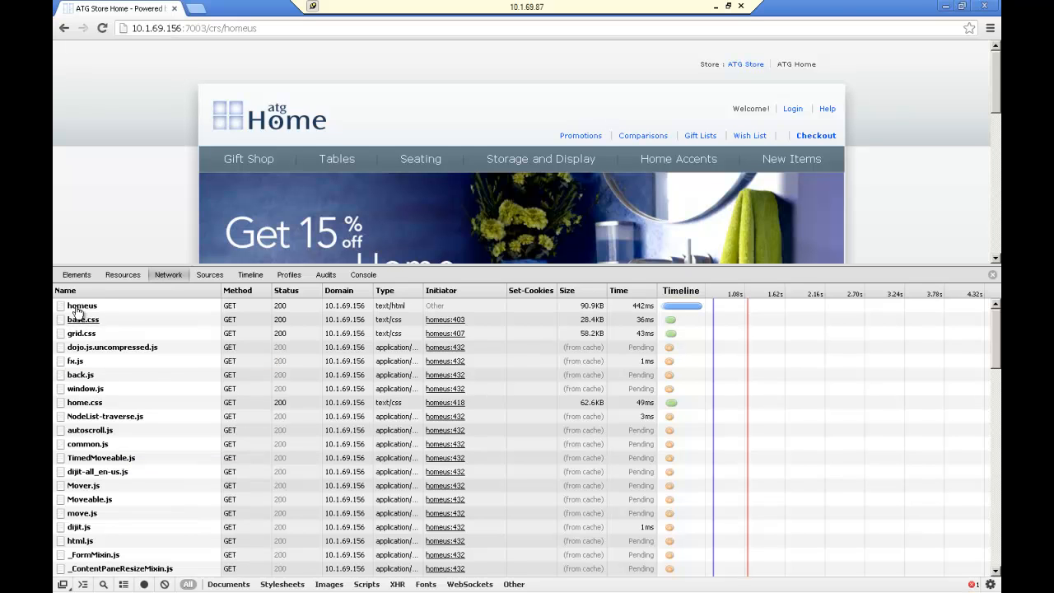
mouse_move(81, 305)
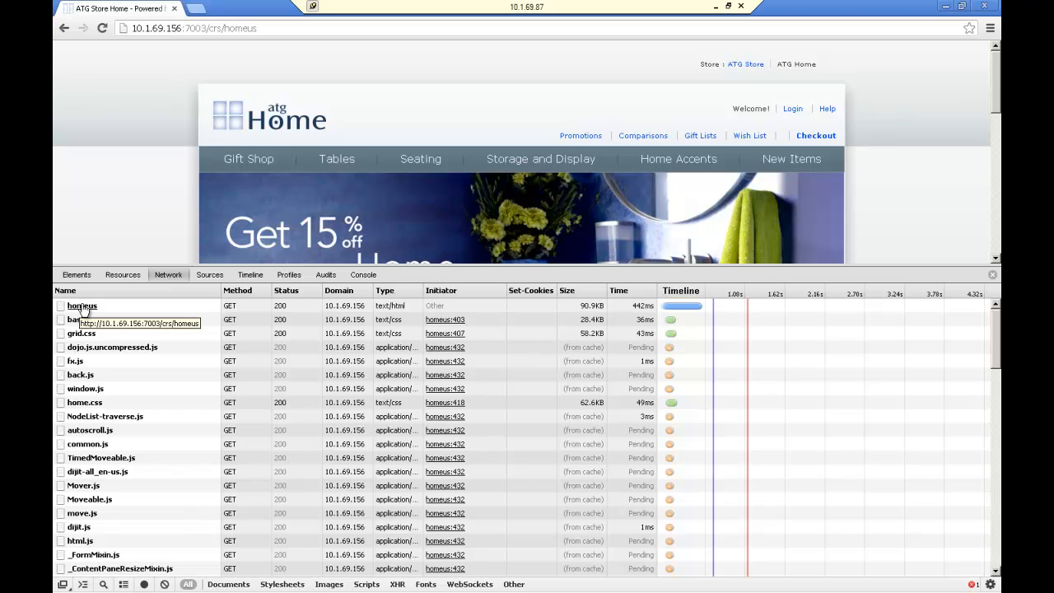
mouse_move(370, 305)
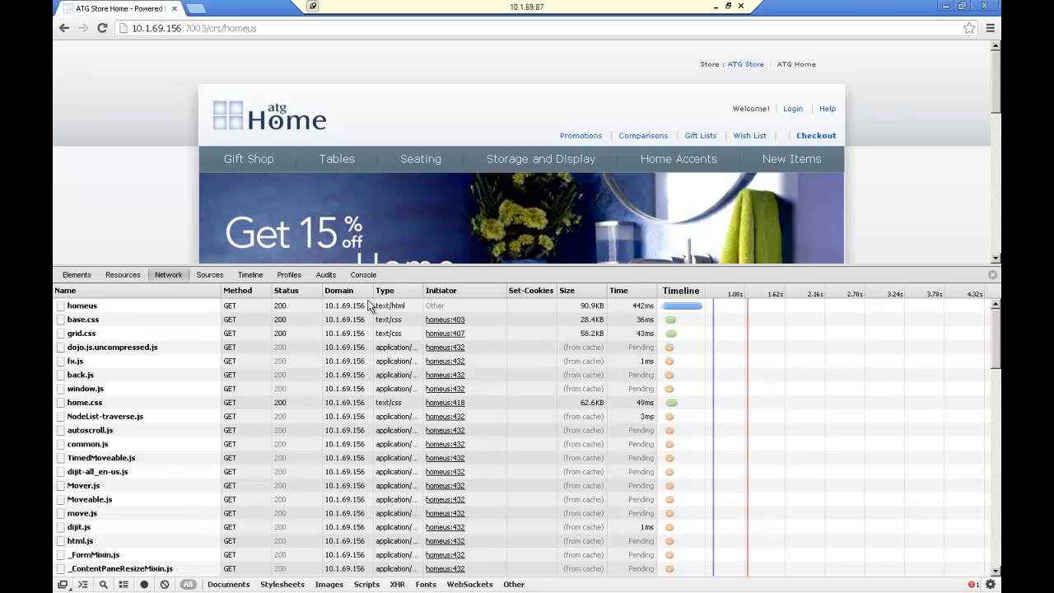
mouse_move(401, 312)
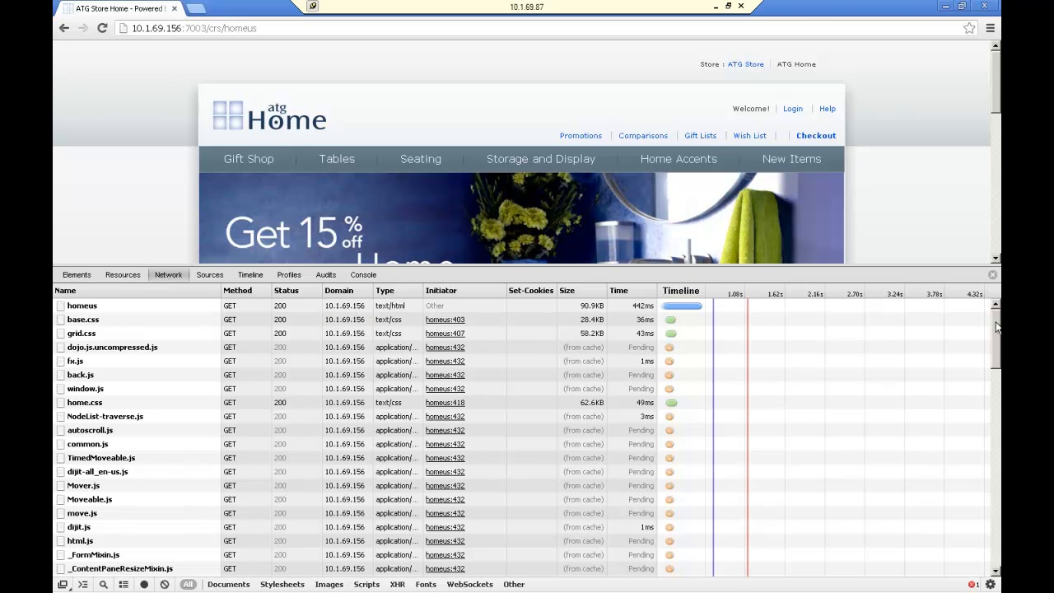
Scroll the request list to the summary: 85 requests, 384 KB, onload 1.11 s, DOMContentLoaded 651 ms.
scroll(down, 3)
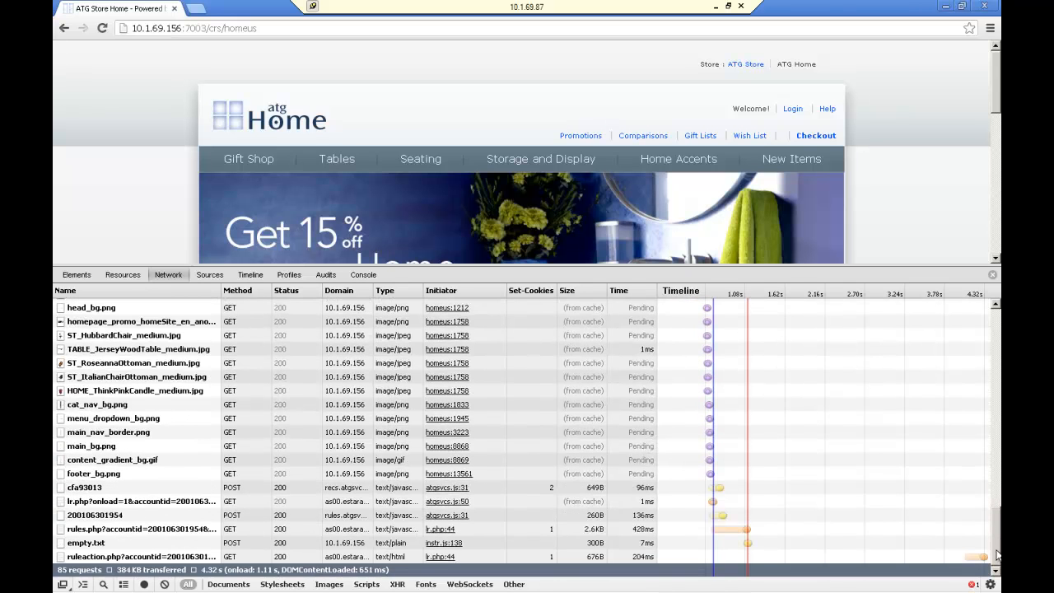
mouse_move(354, 494)
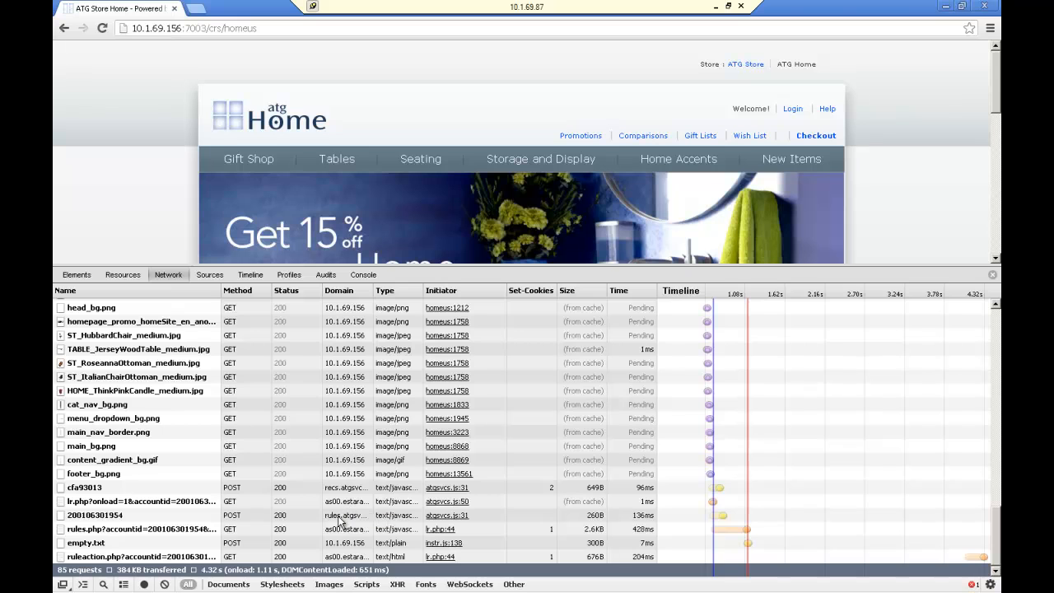
mouse_move(340, 524)
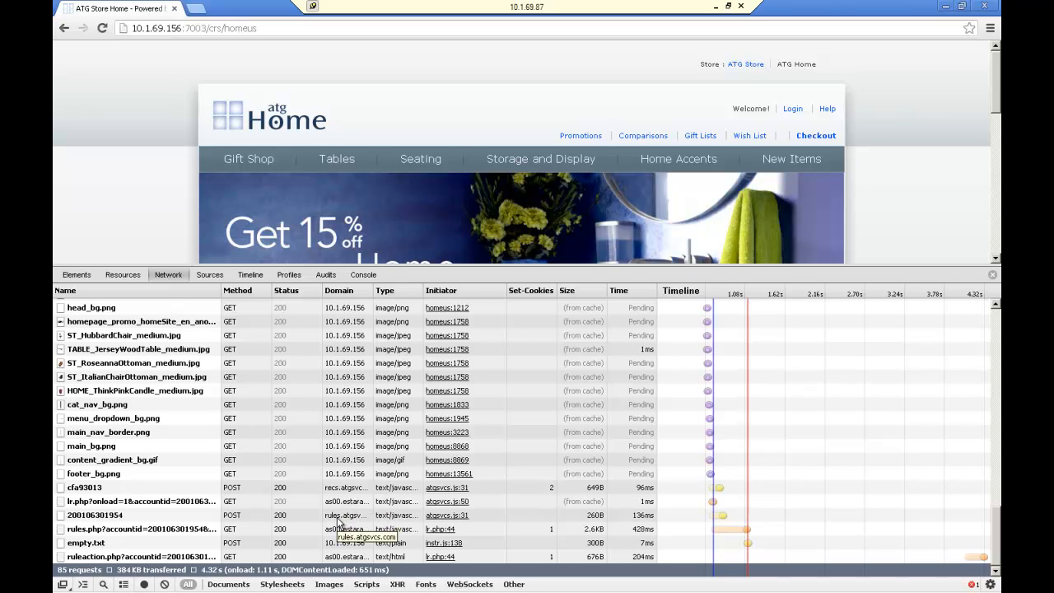
mouse_move(352, 388)
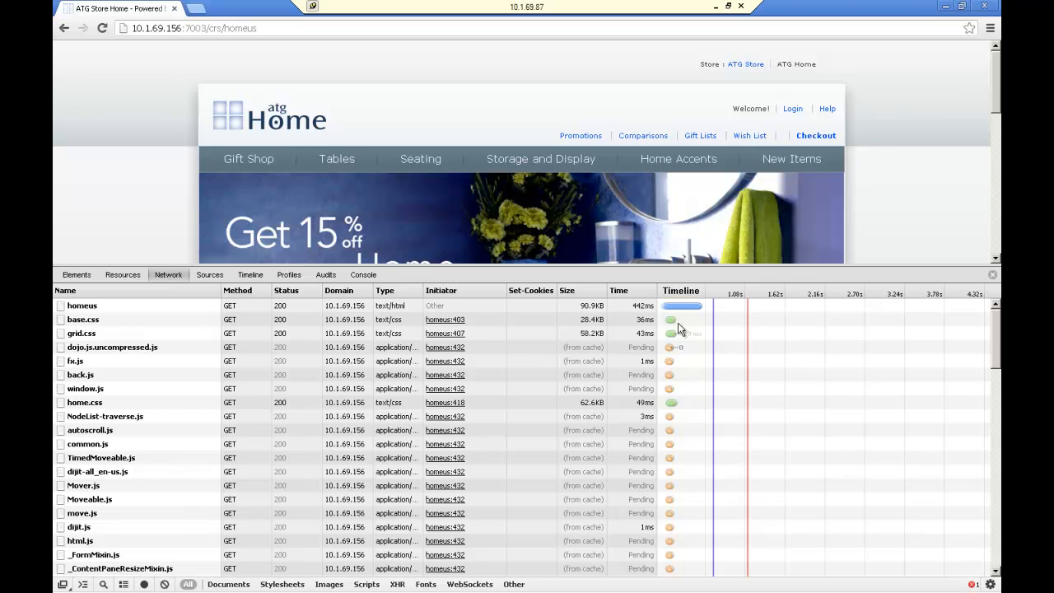
mouse_move(678, 308)
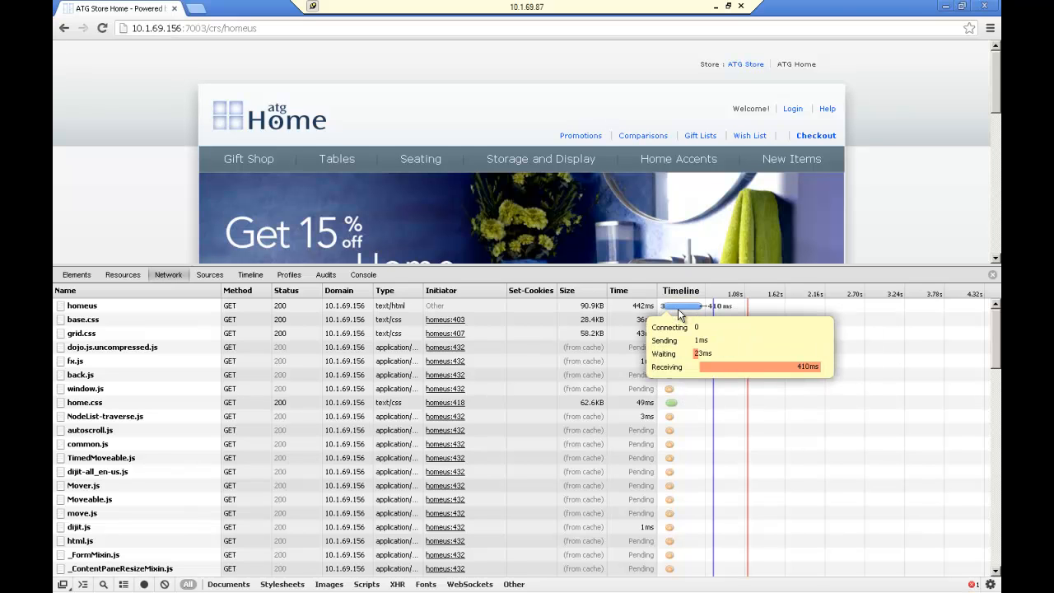
mouse_move(851, 470)
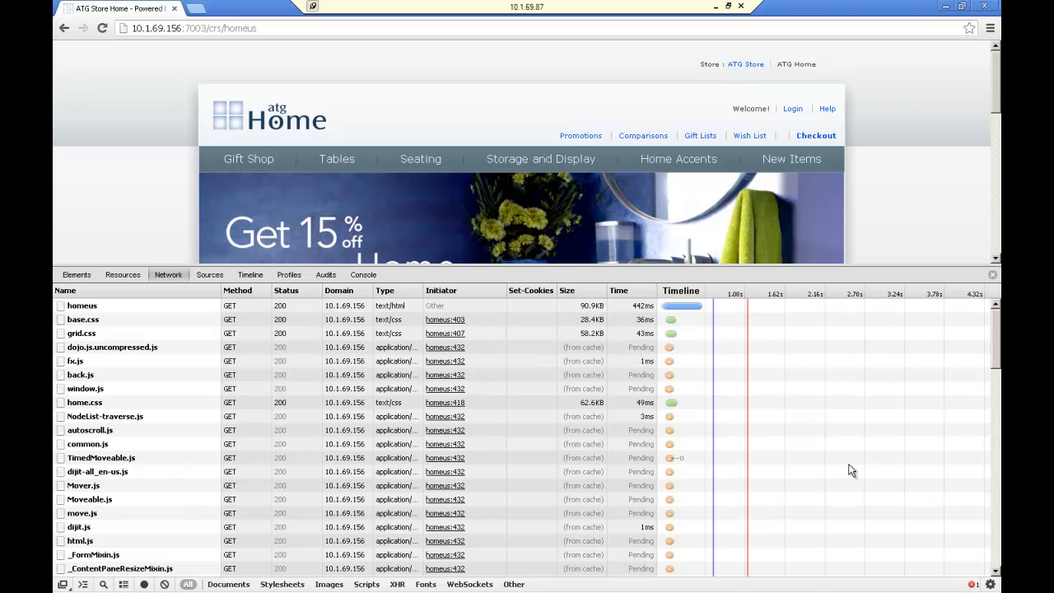
mouse_move(691, 319)
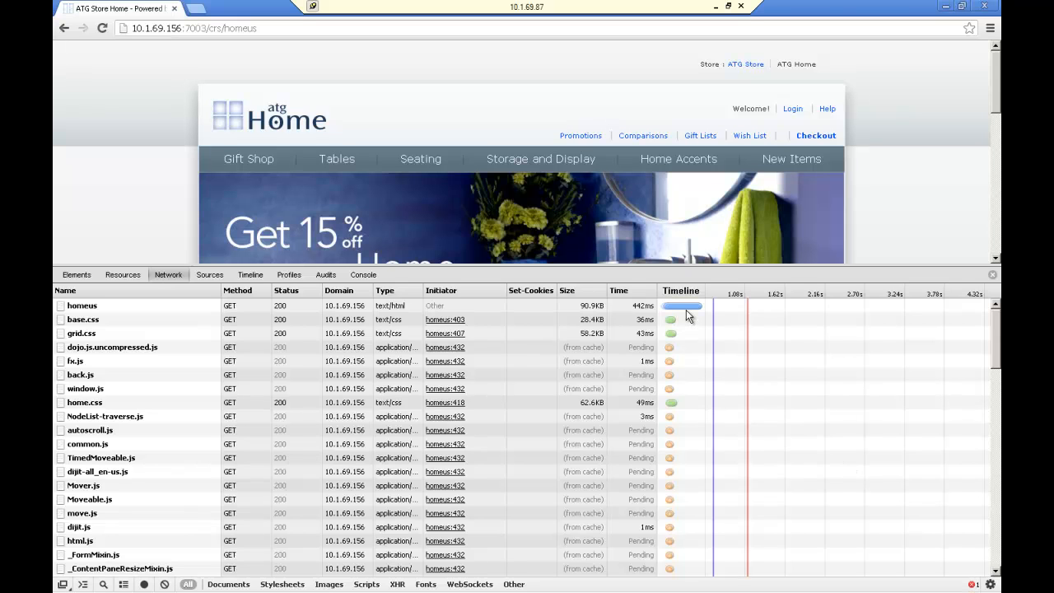
mouse_move(685, 312)
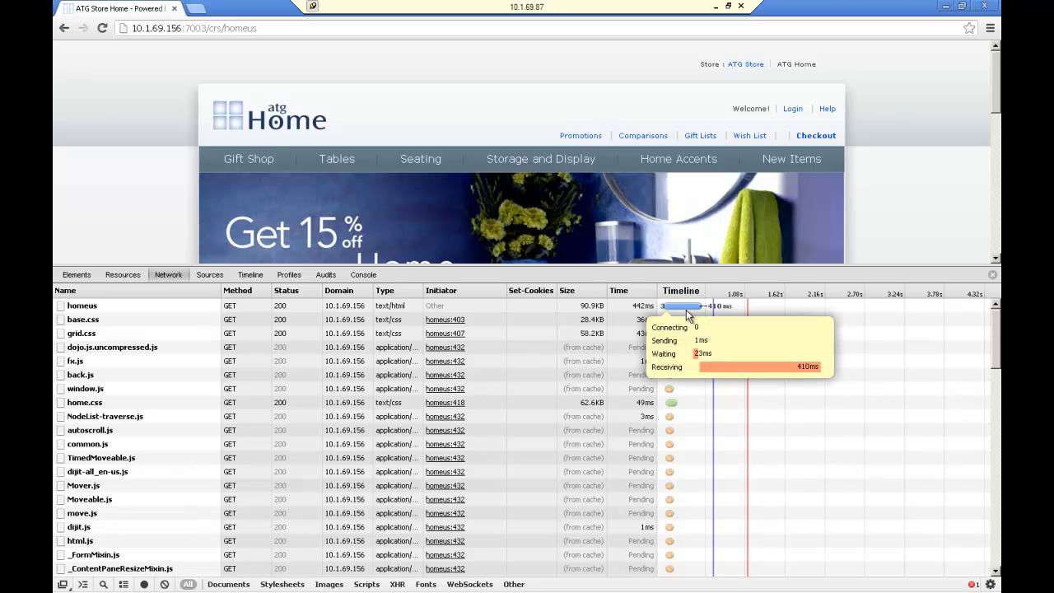
mouse_move(138, 315)
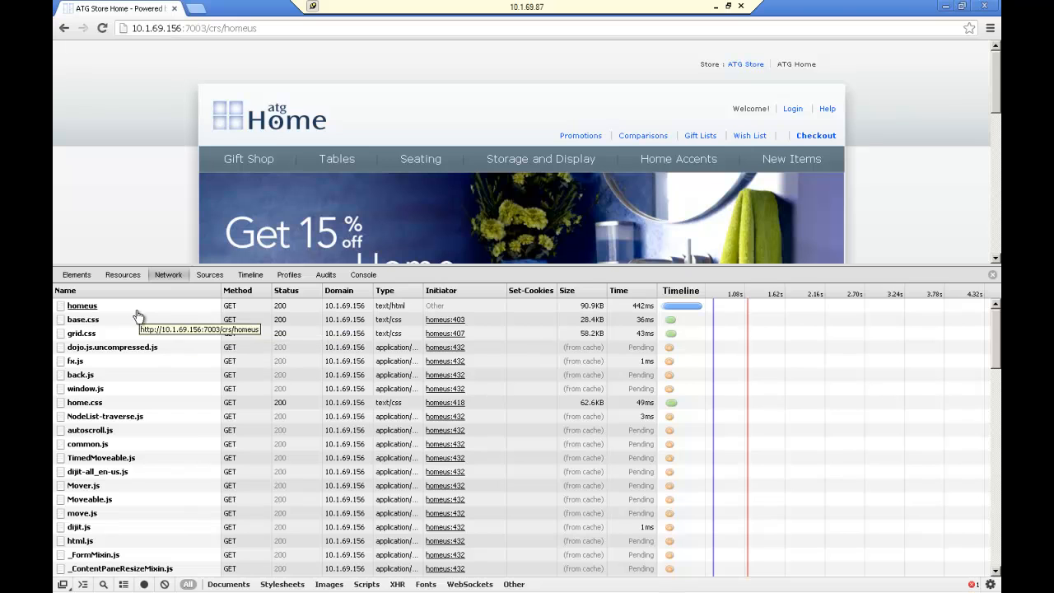
mouse_move(681, 311)
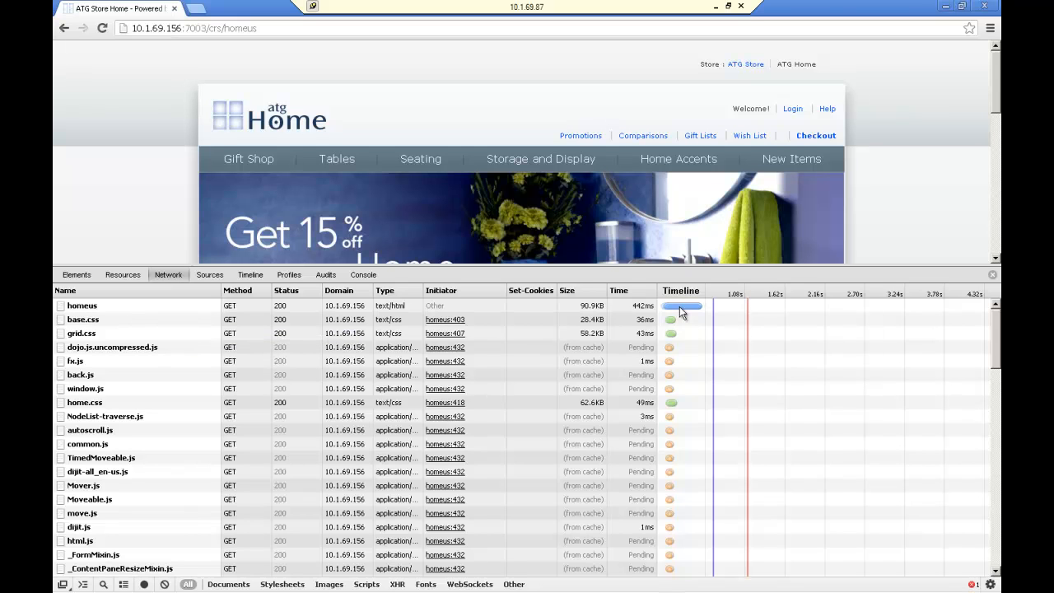
mouse_move(680, 307)
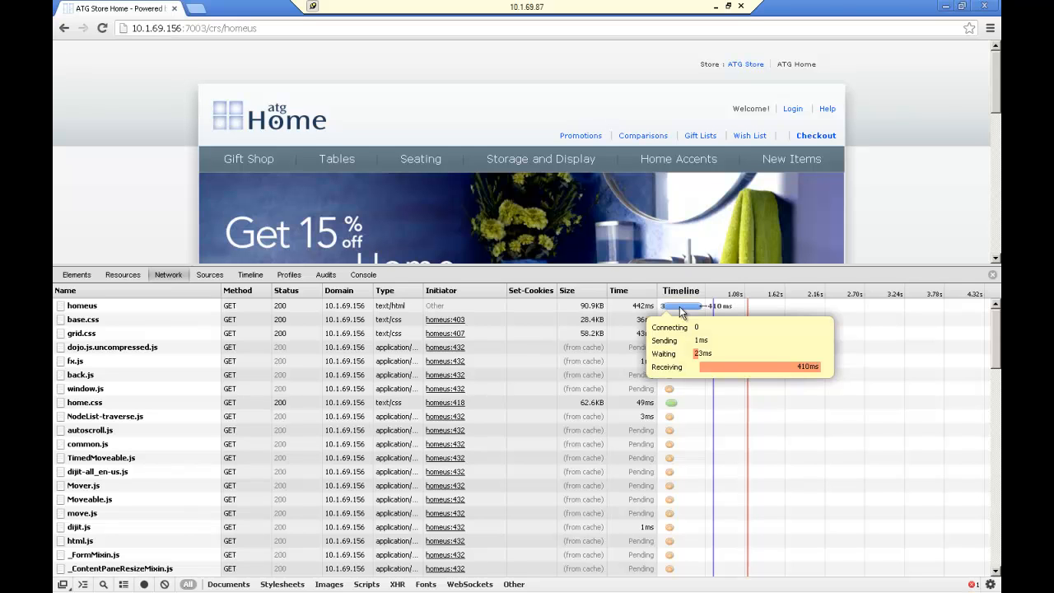
mouse_move(361, 319)
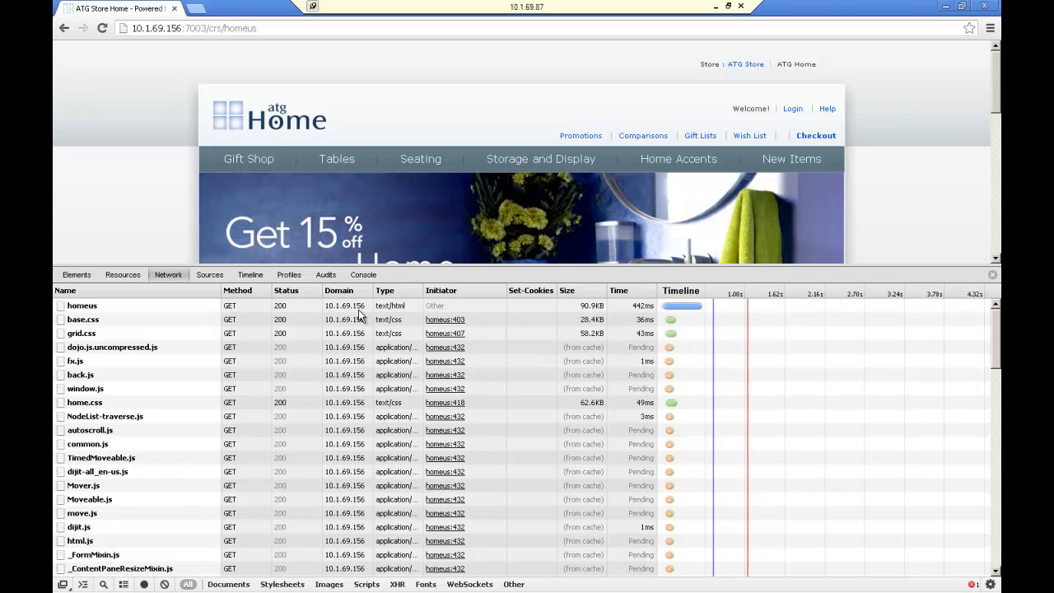
mouse_move(472, 314)
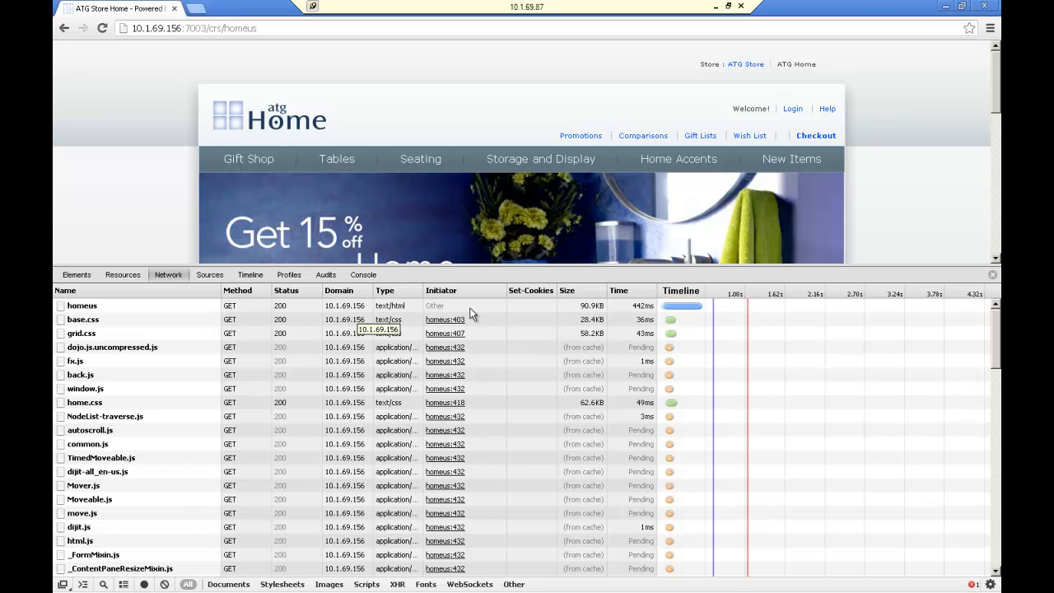
mouse_move(683, 307)
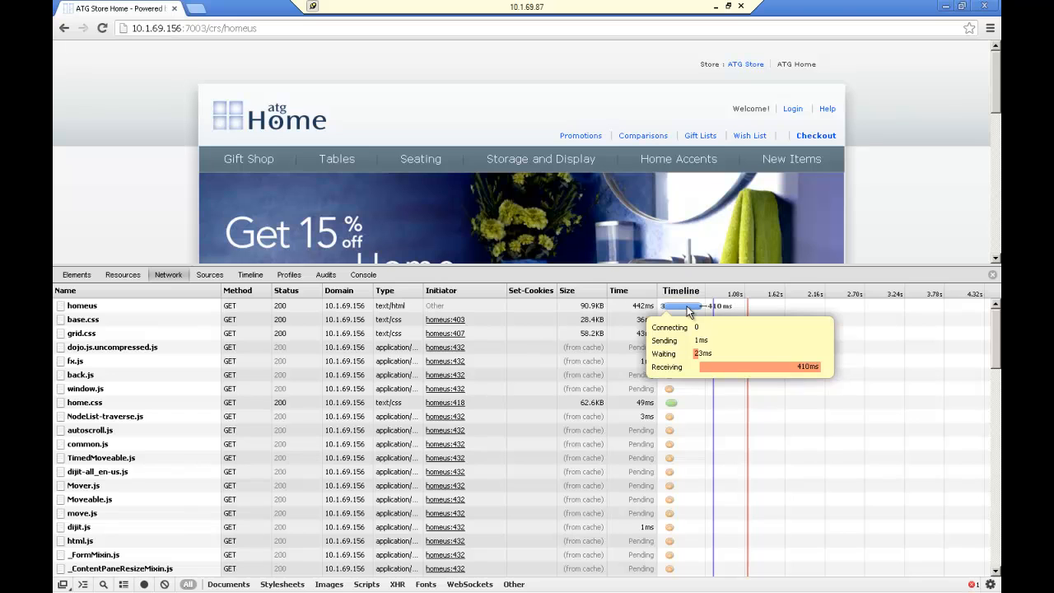
mouse_move(732, 374)
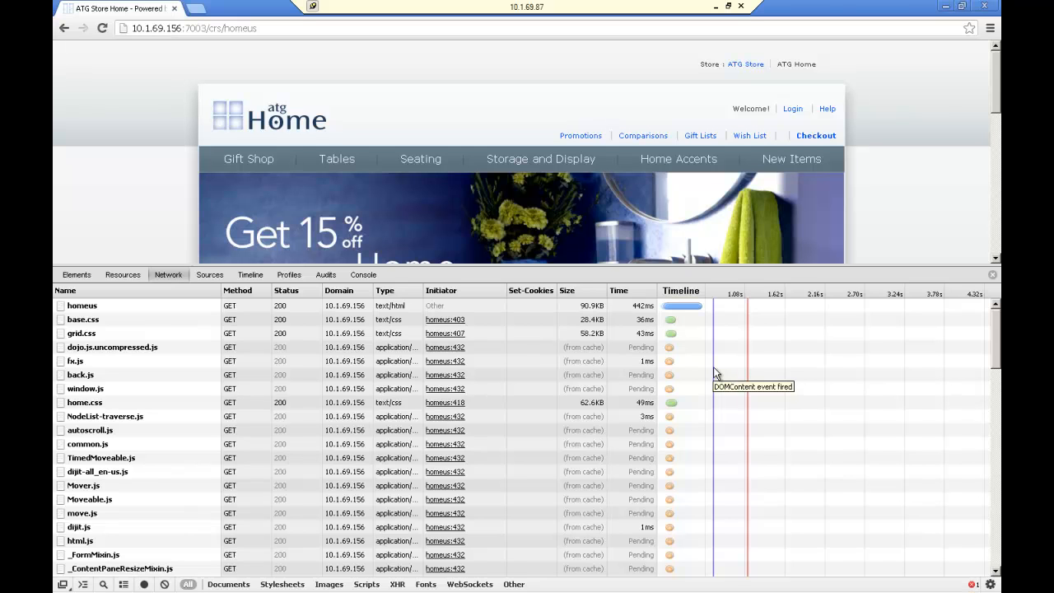
mouse_move(705, 333)
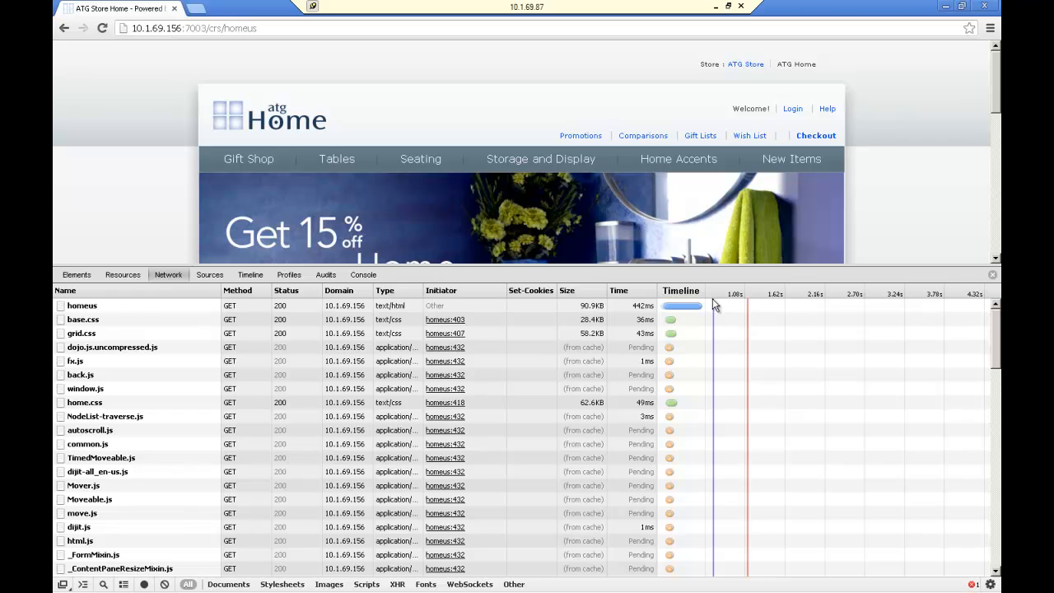
scroll(down, 3)
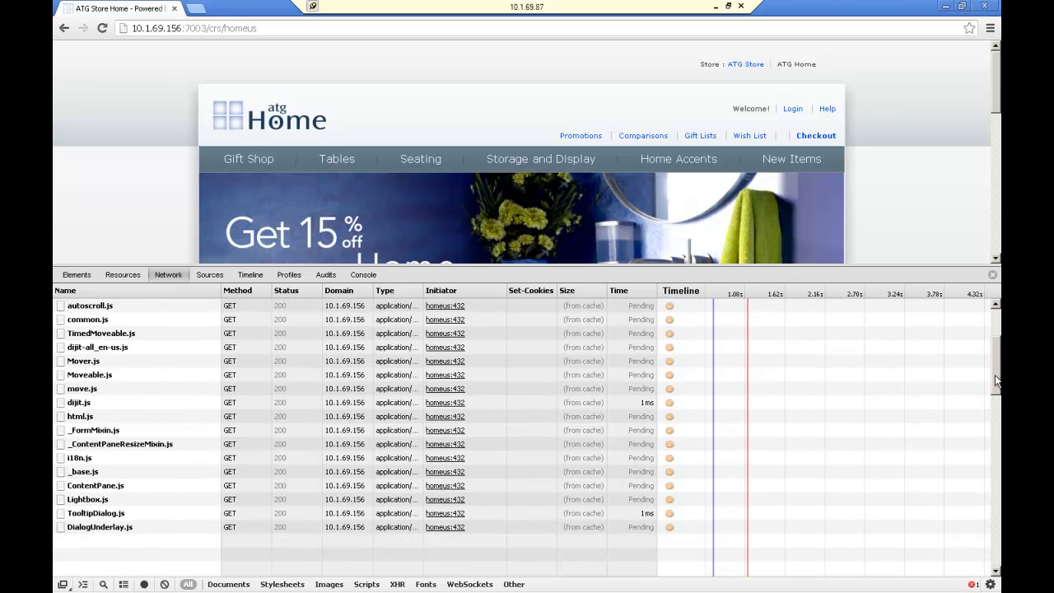
scroll(down, 3)
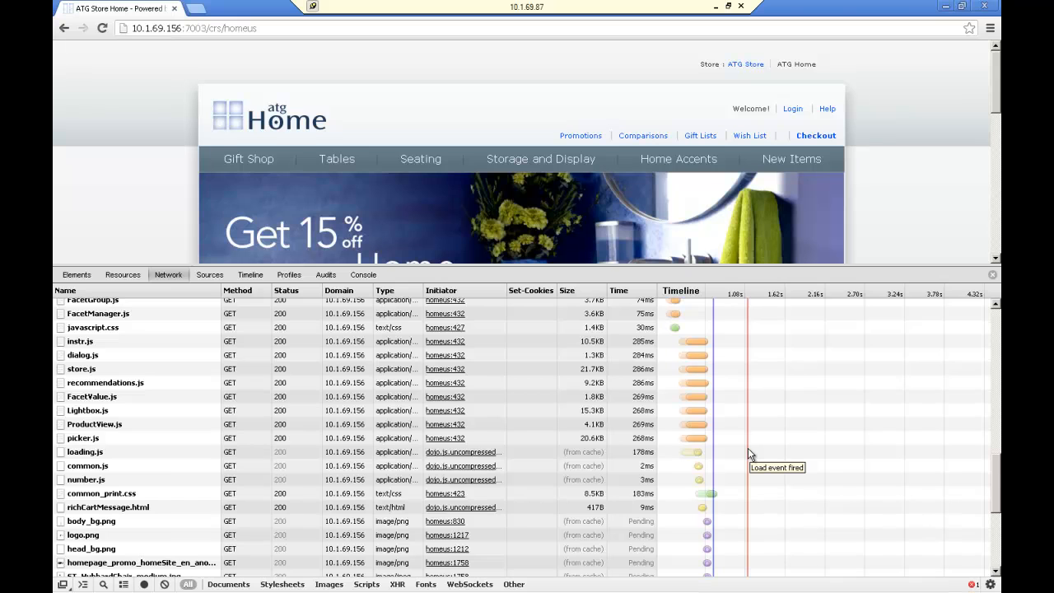
mouse_move(756, 318)
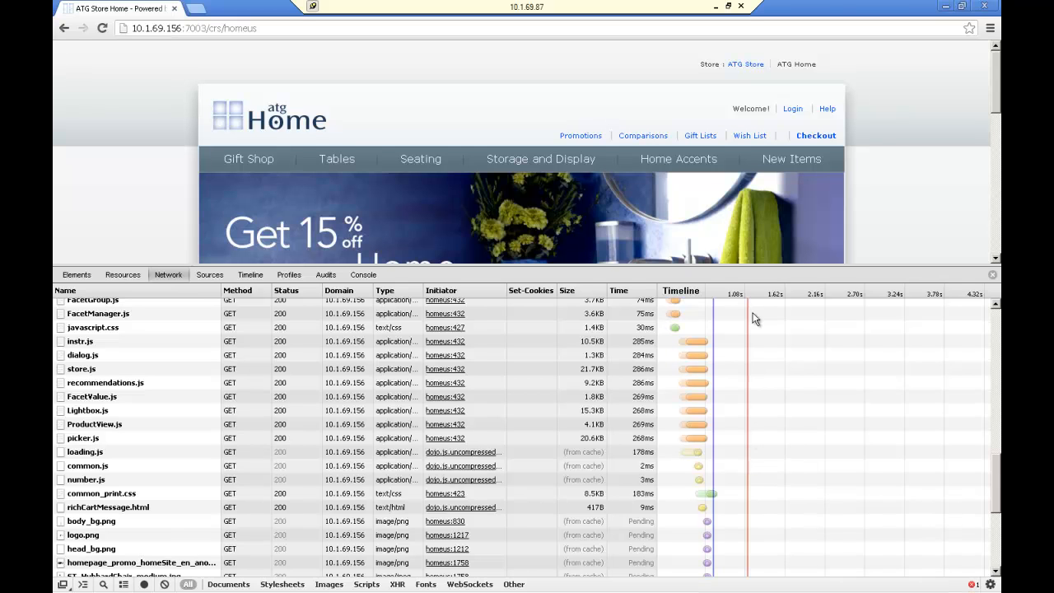
mouse_move(749, 305)
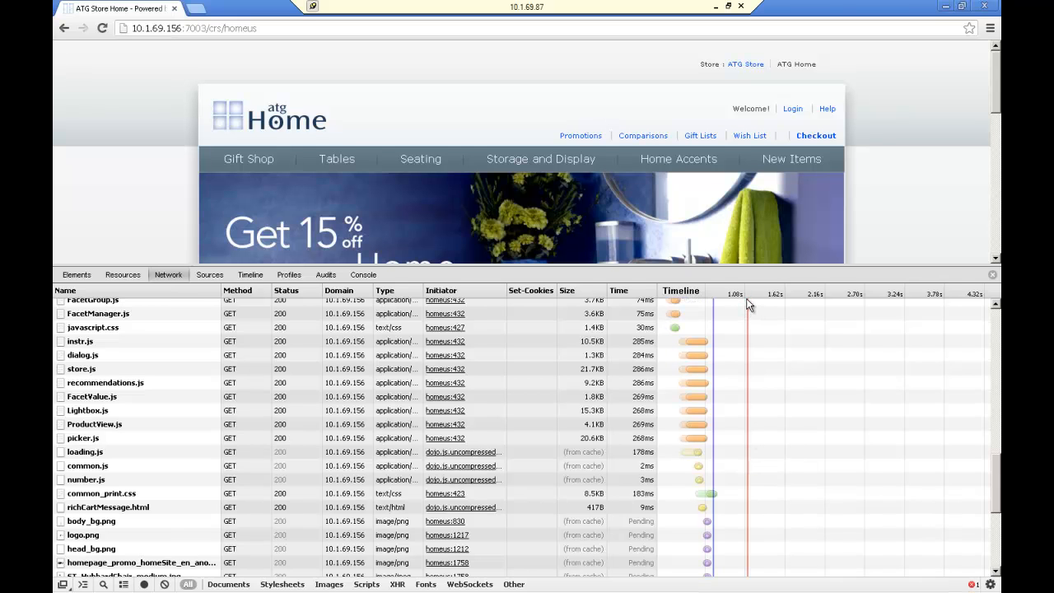
mouse_move(819, 399)
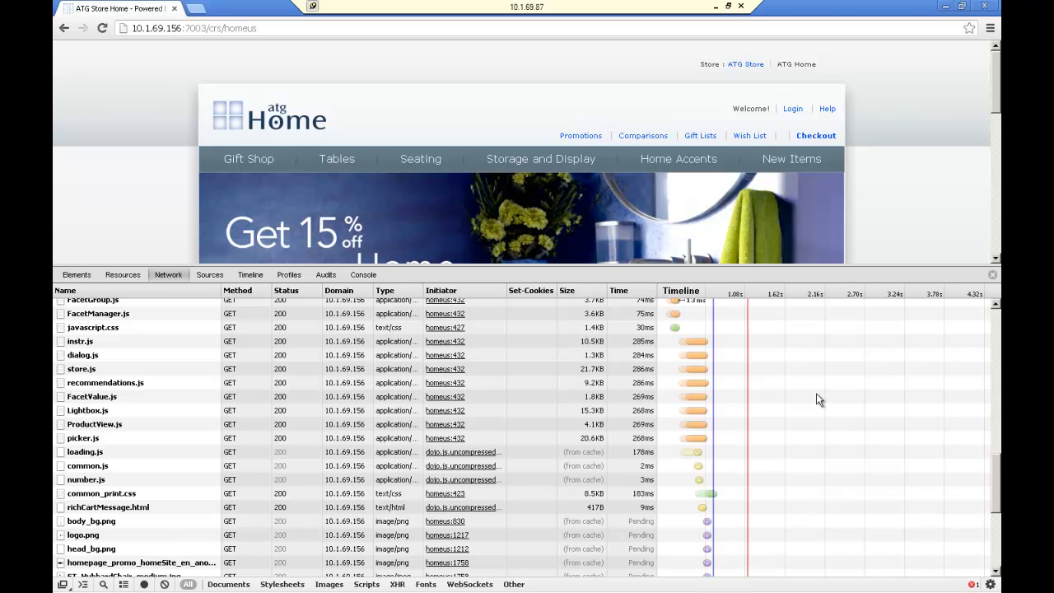
mouse_move(705, 444)
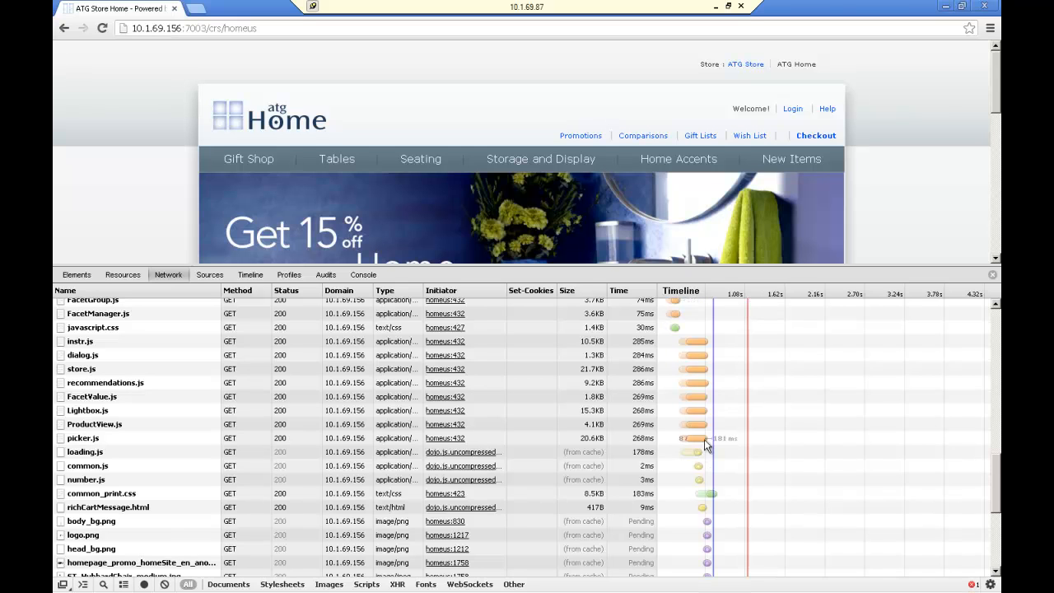
mouse_move(681, 406)
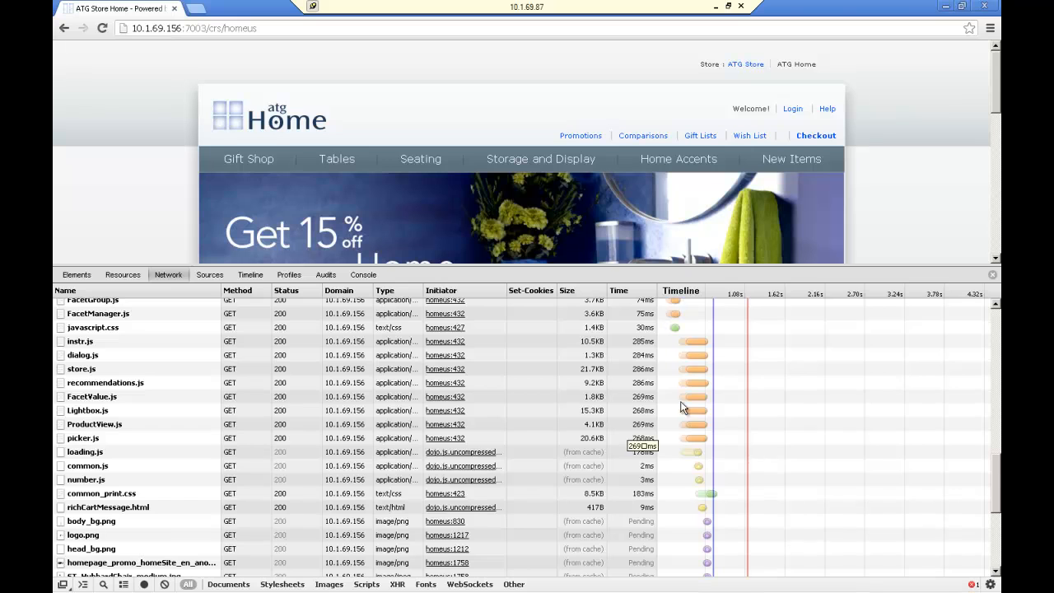
mouse_move(692, 369)
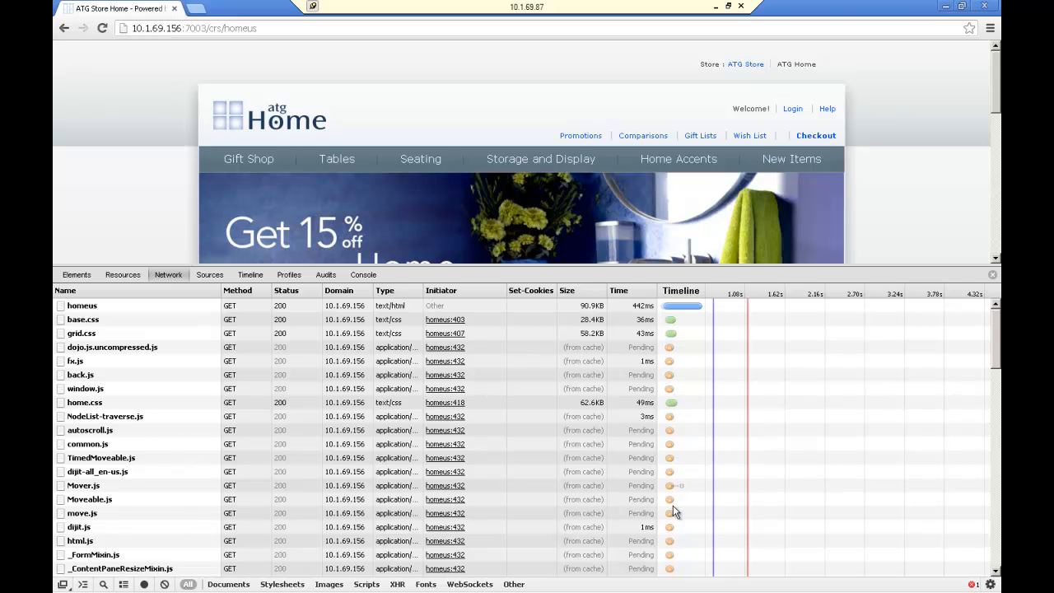
mouse_move(954, 505)
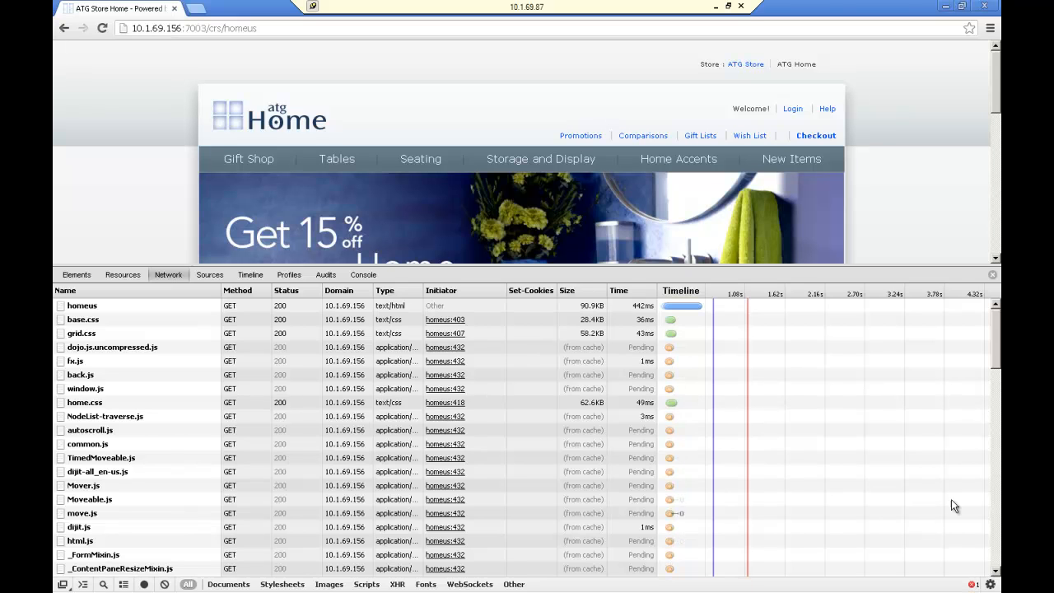
mouse_move(997, 335)
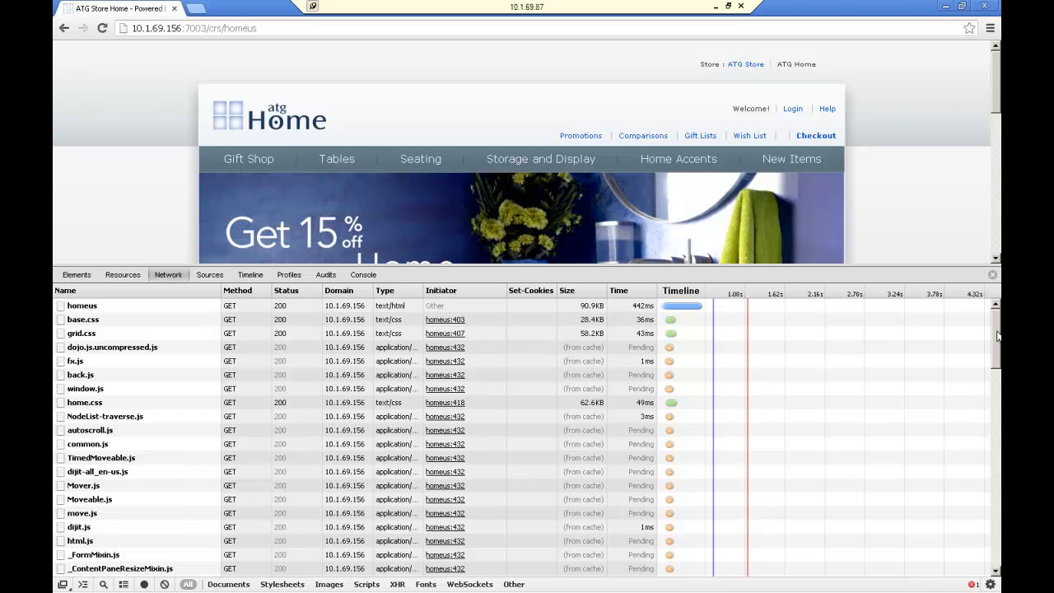
mouse_move(786, 367)
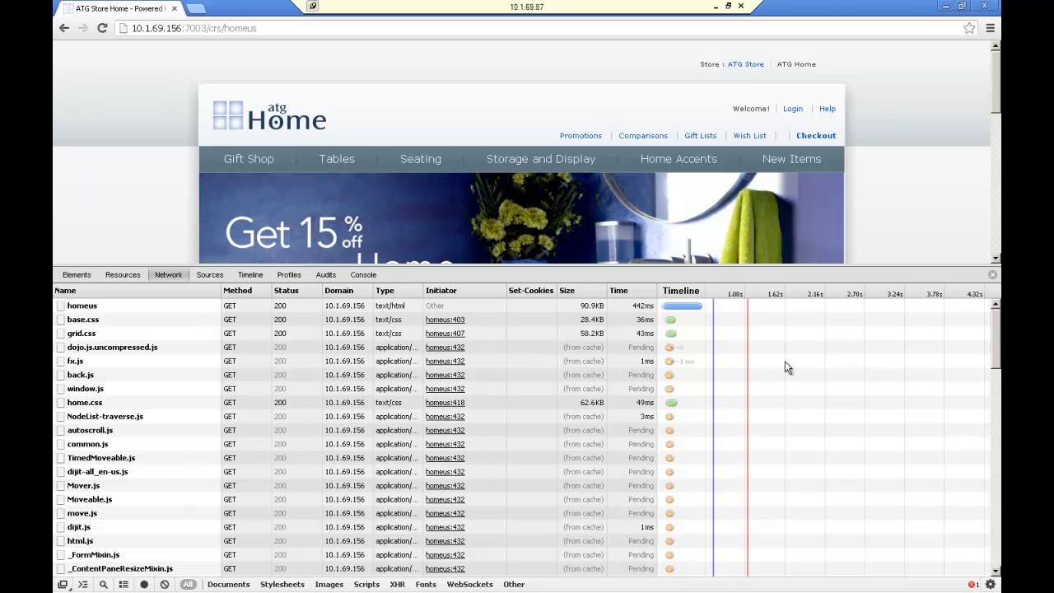
mouse_move(671, 306)
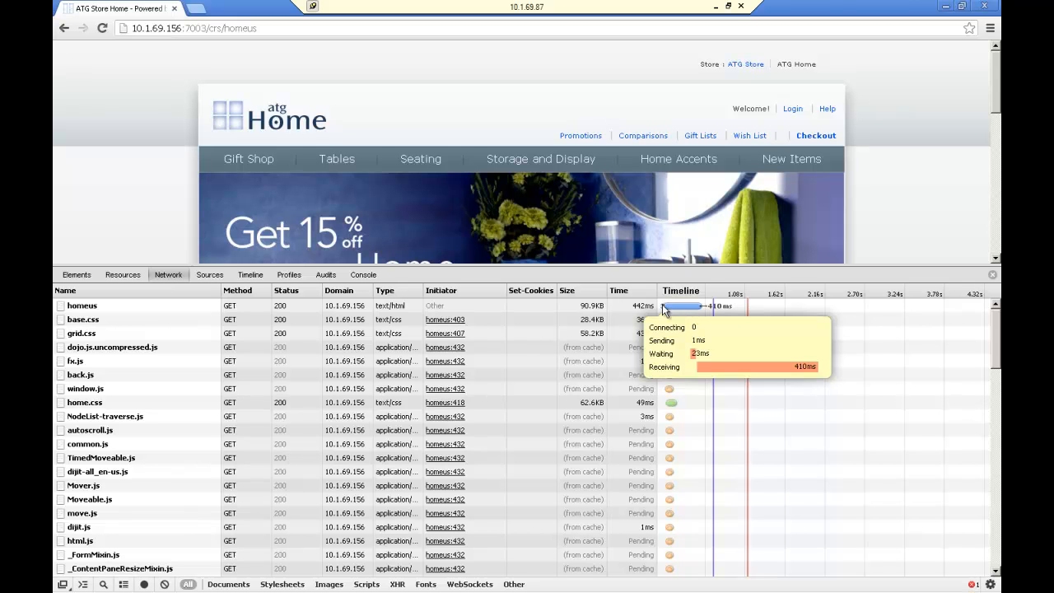
mouse_move(995, 342)
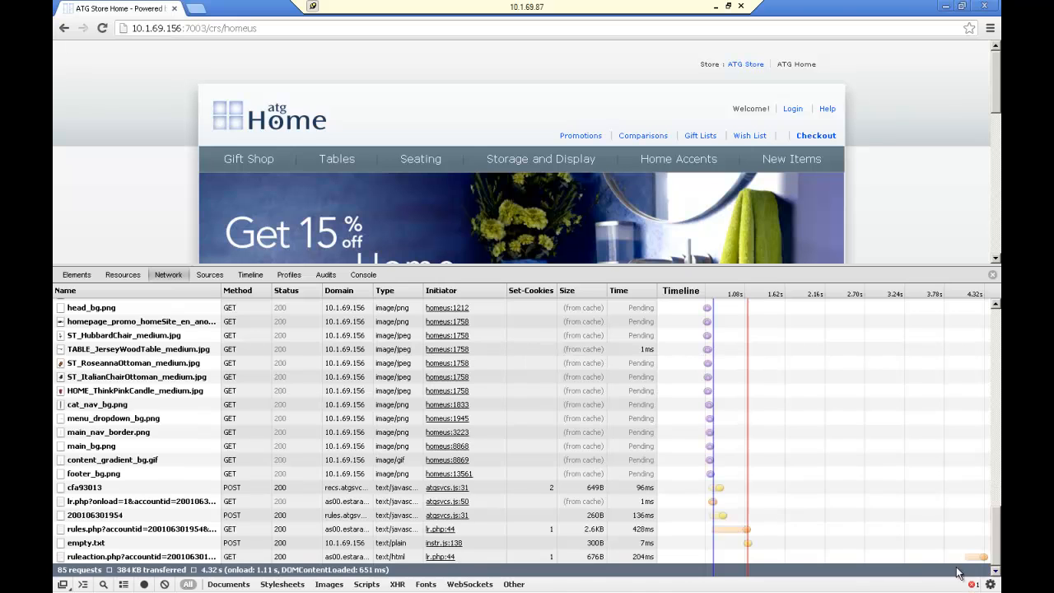
mouse_move(747, 540)
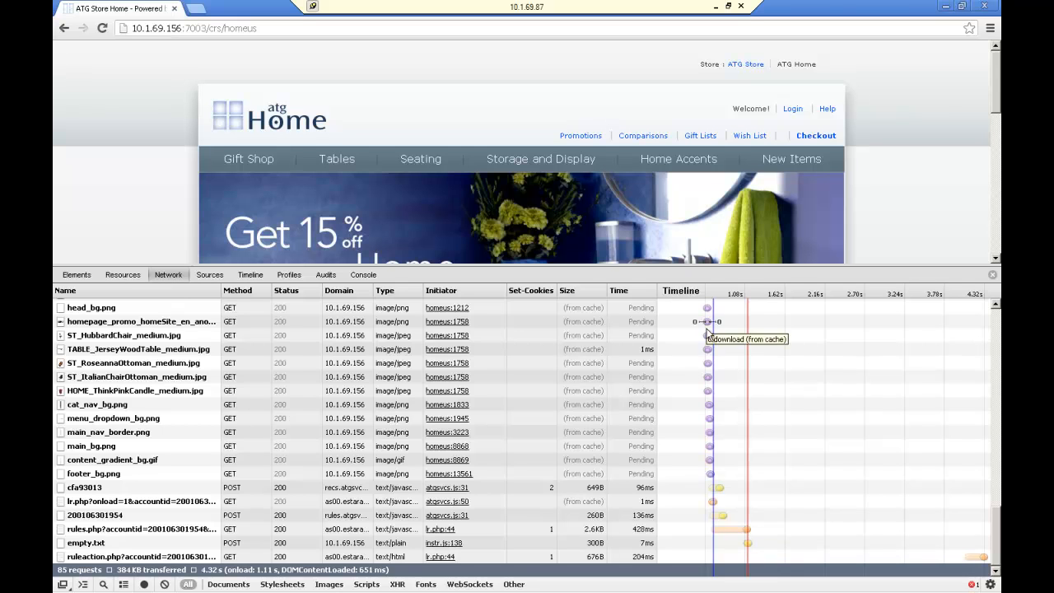
mouse_move(711, 445)
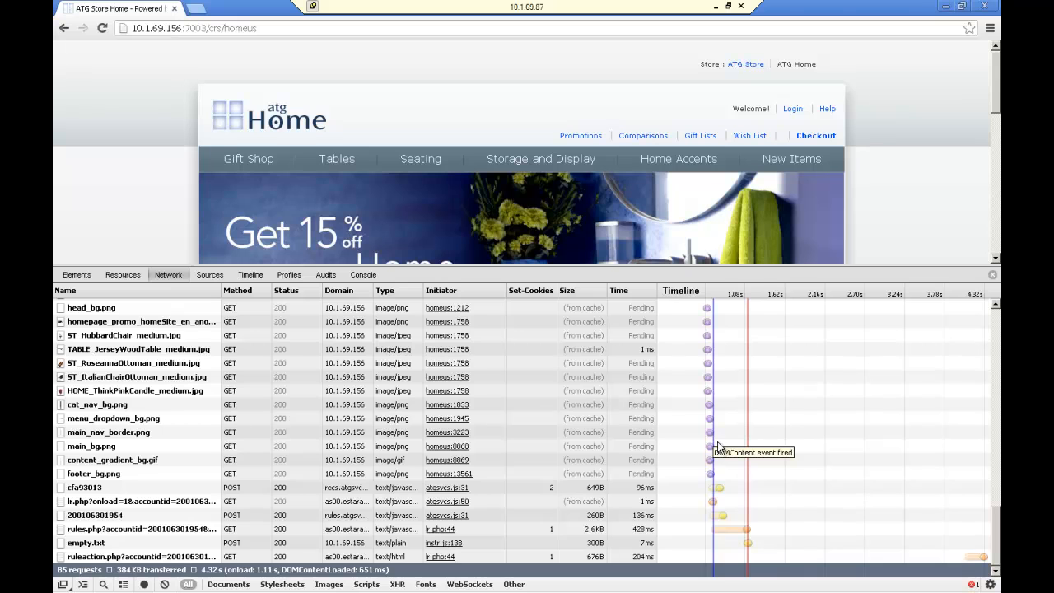
mouse_move(721, 447)
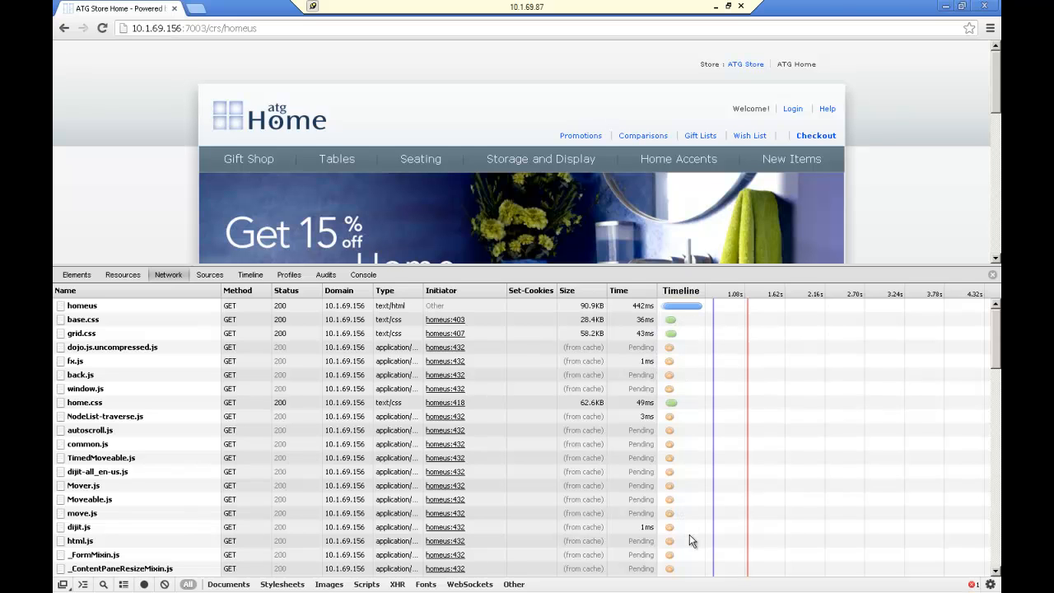
mouse_move(808, 325)
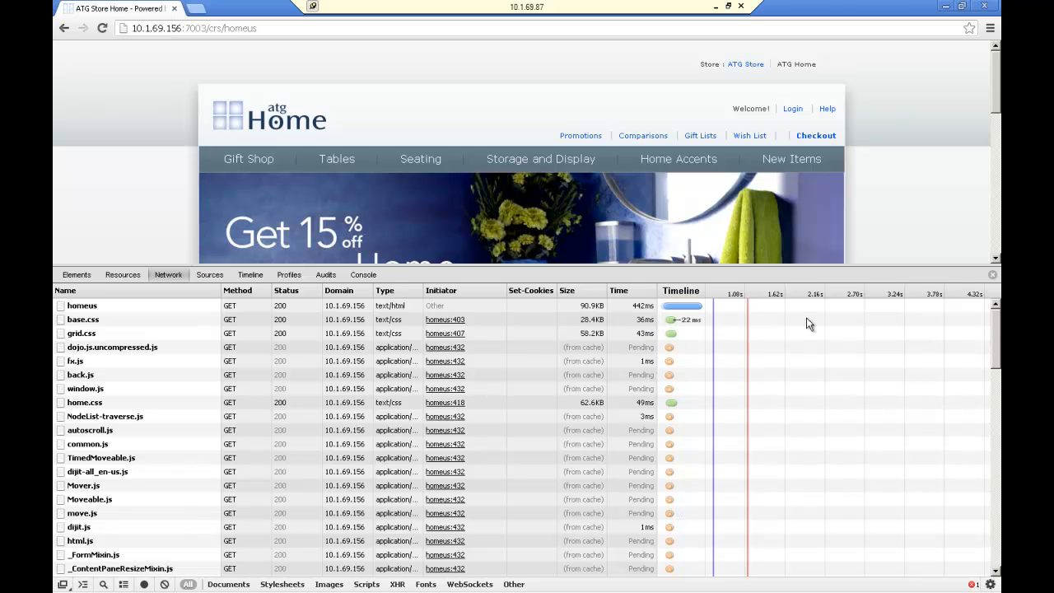
mouse_move(833, 412)
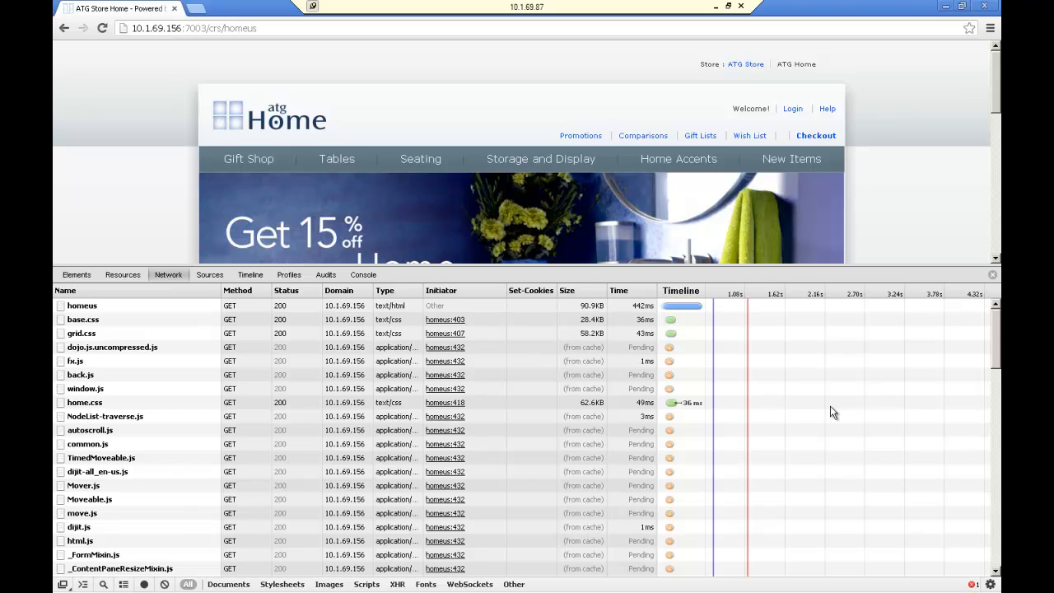